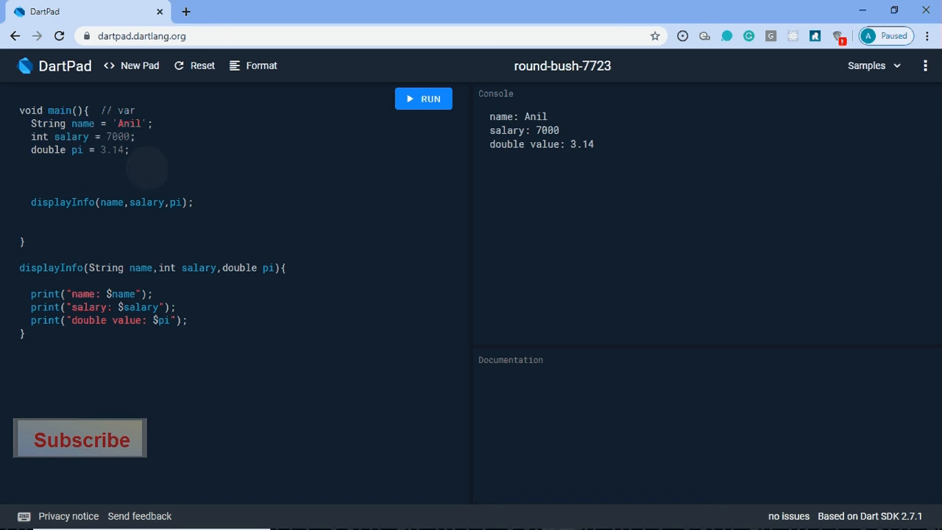
Step: Write the comment '//dynamic keyword n option para in fun' above the displayInfo call
text(//)
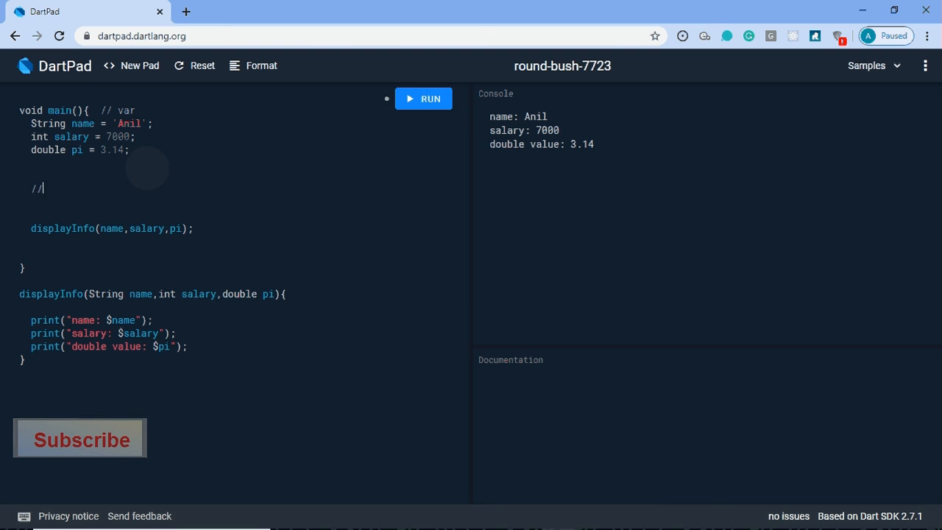
text(dyna)
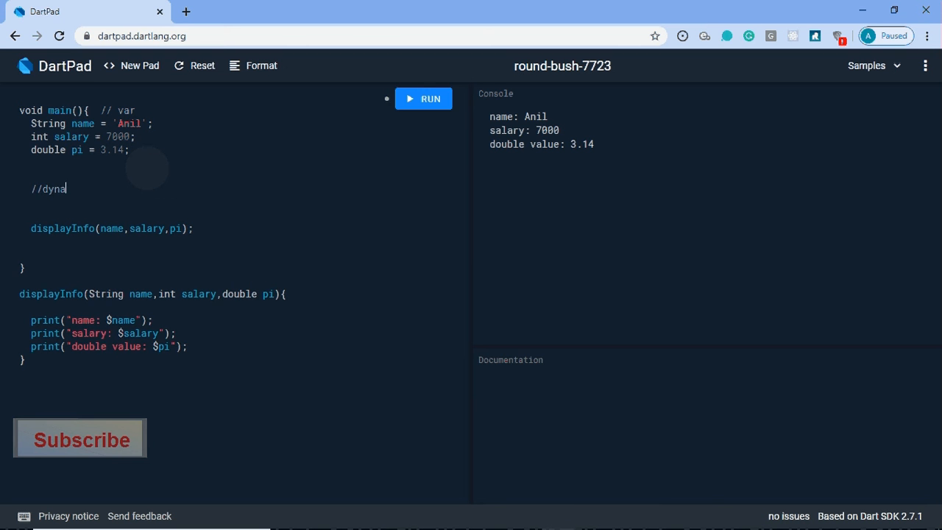
text(mic keyb)
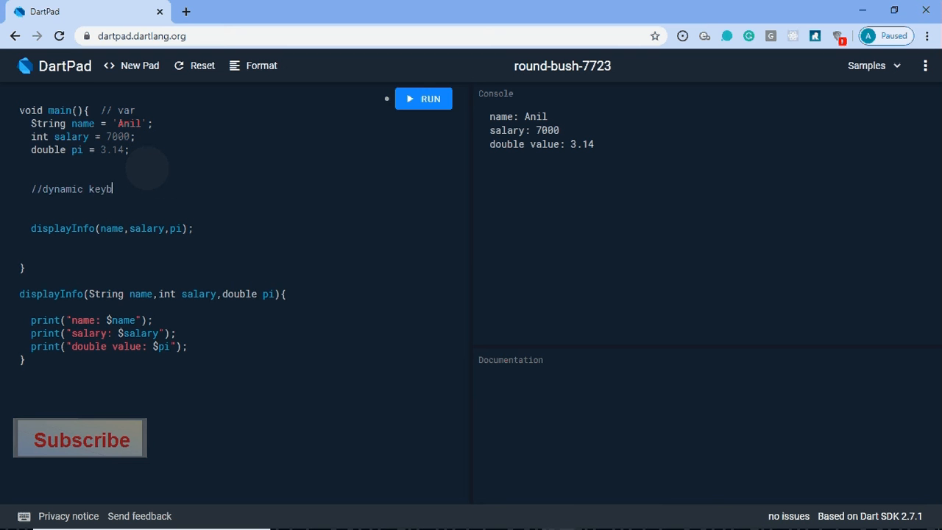
text(ord)
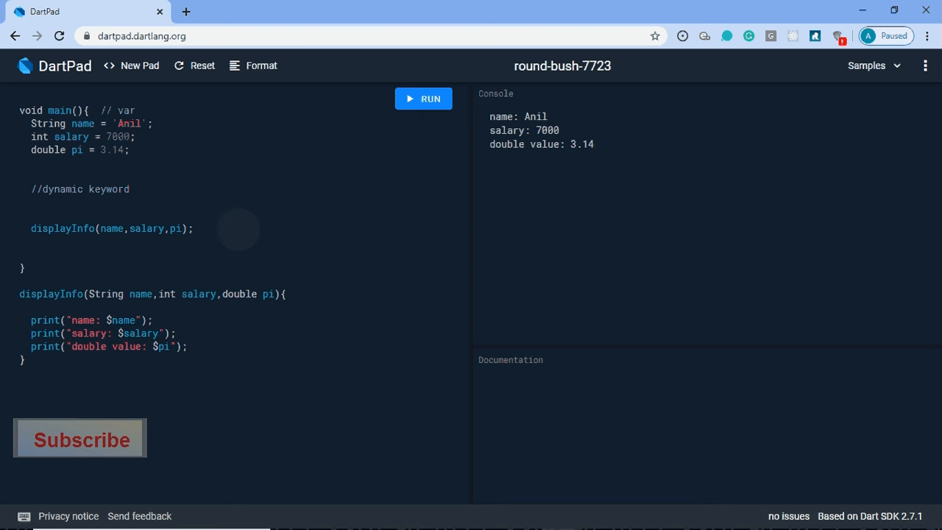
mouse_move(168, 189)
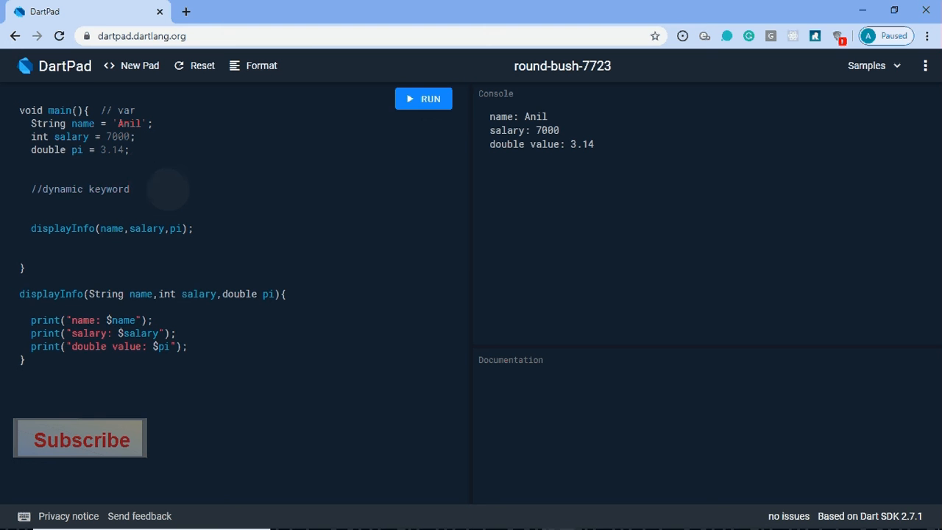
text(n option para)
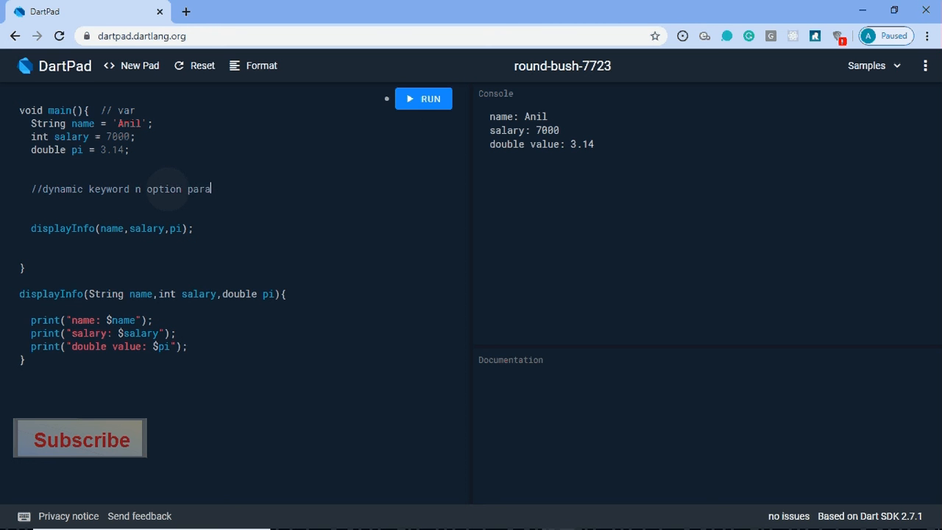
text(in)
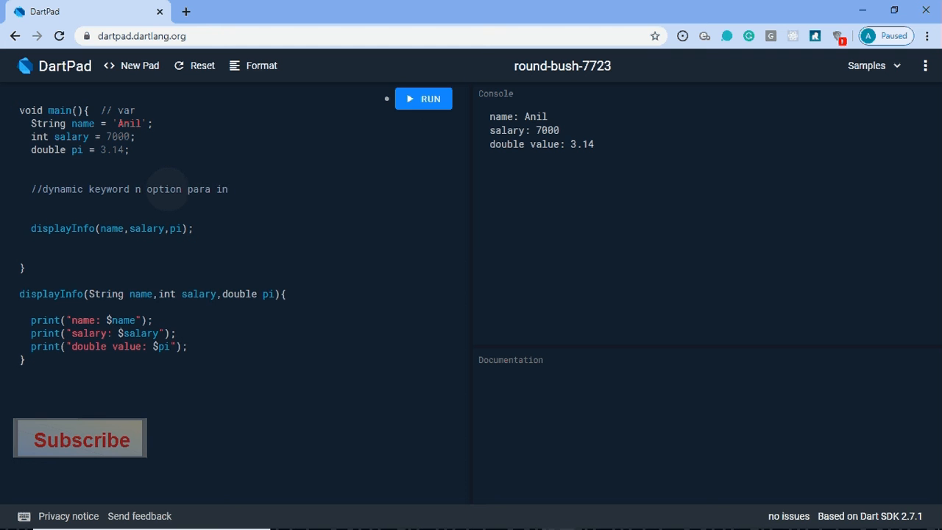
text(fun)
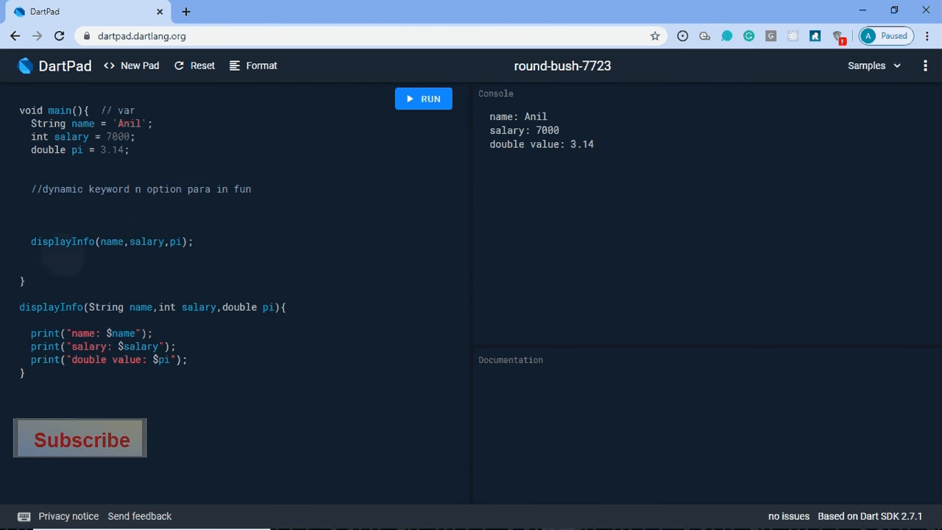
Step: Add a 'pi = 45.4;' reassignment line below the declarations
click(73, 242)
text(pi)
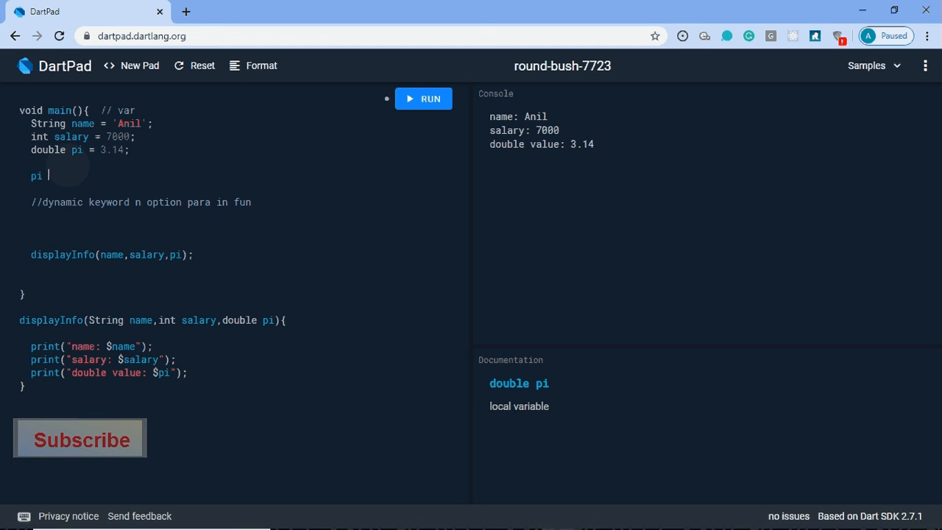
text(=)
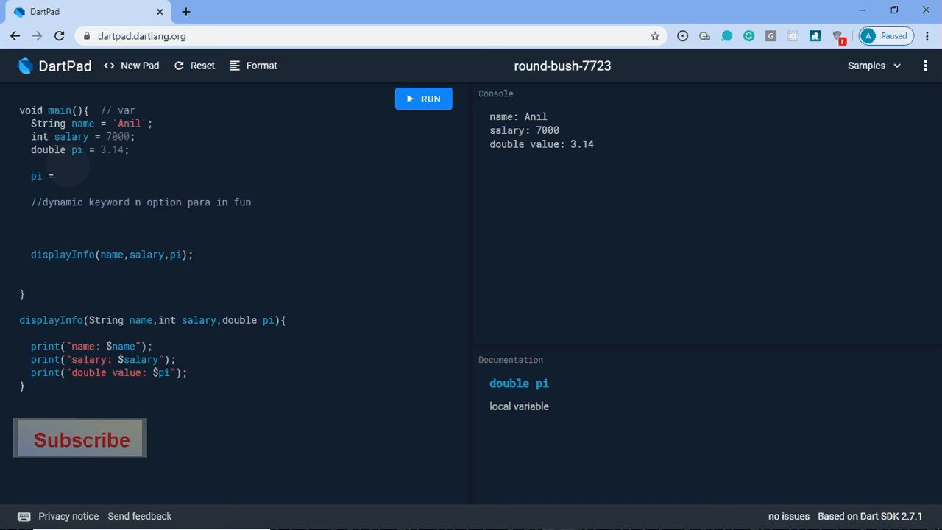
text(45)
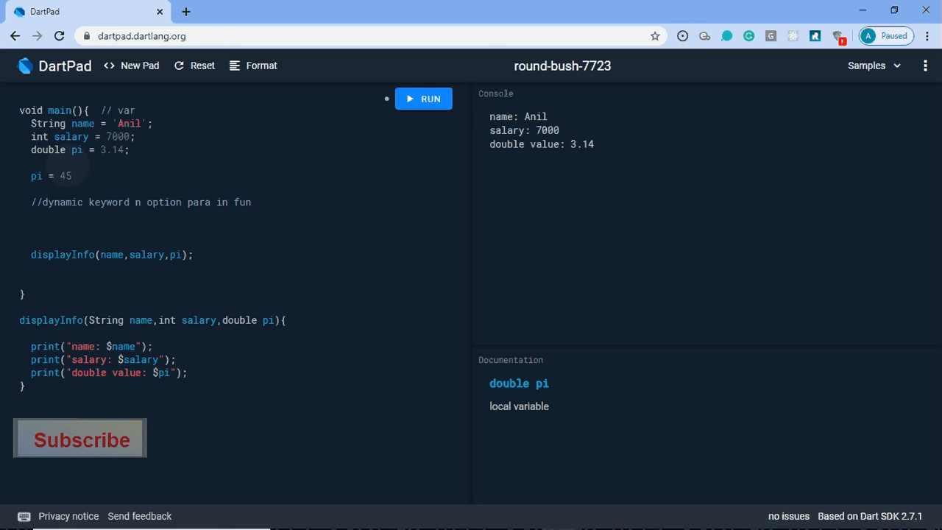
text(.4)
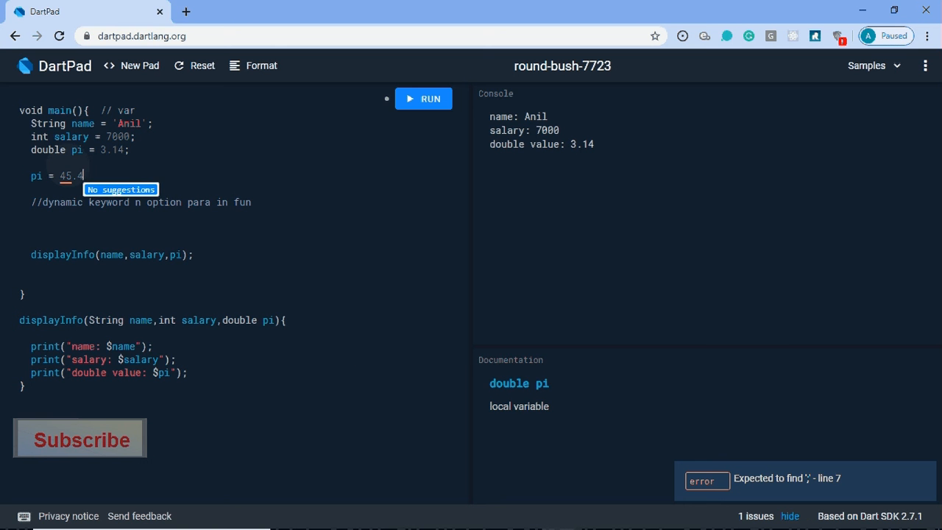
text(;)
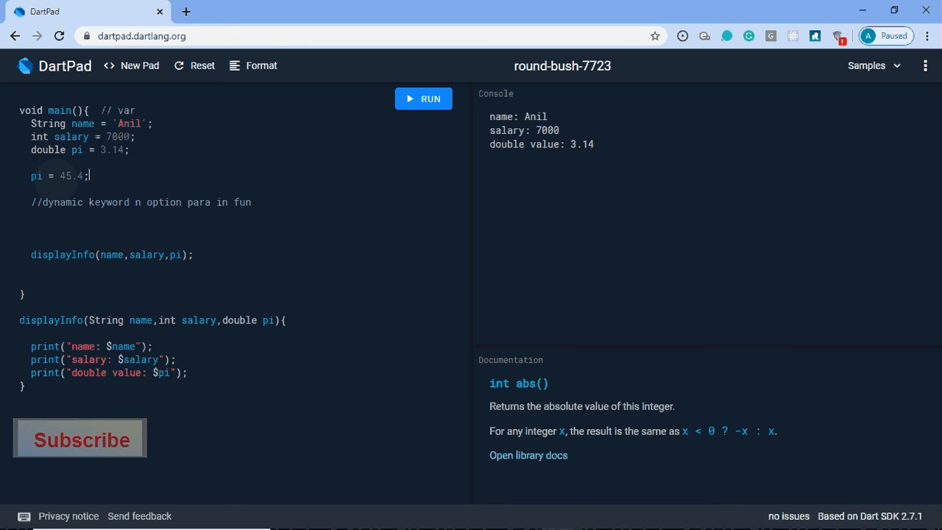
Step: Try var as pi's declared type, then restore it to double
double_click(48, 150)
text(var )
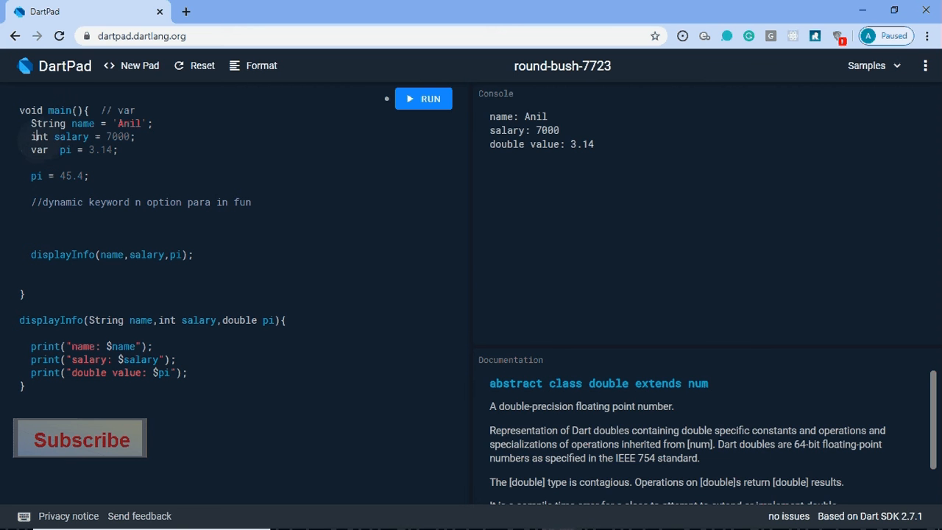
click(39, 136)
text(d)
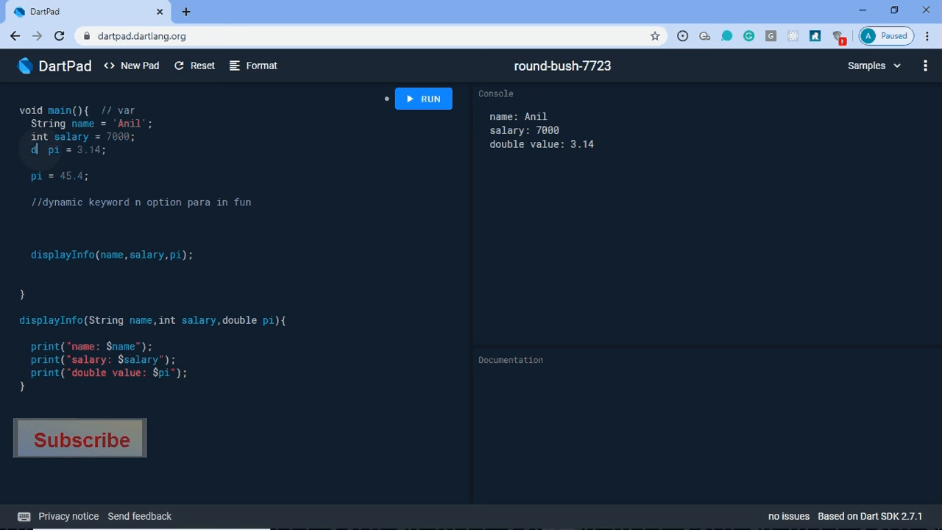
text(ouble)
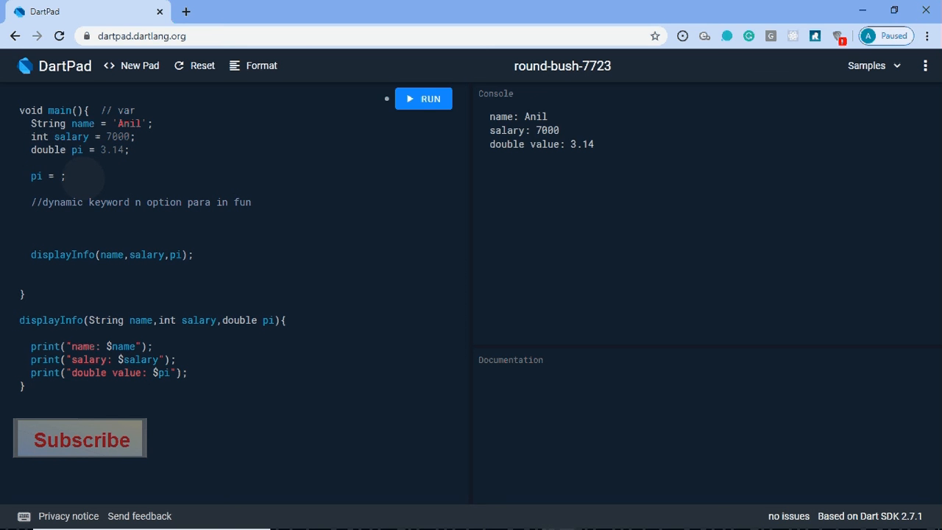
Step: Assign "Sharma" to pi and run, getting the String-to-double compile error
text("")
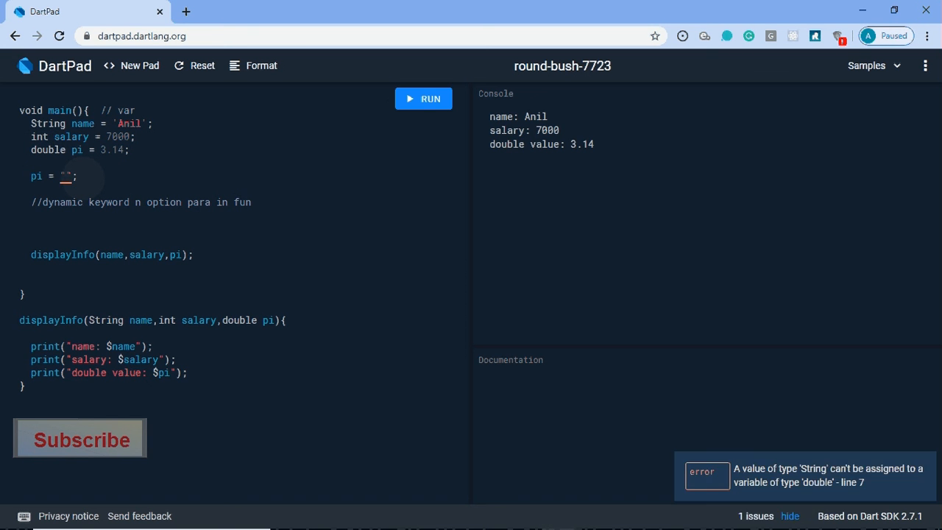
text(Sharma)
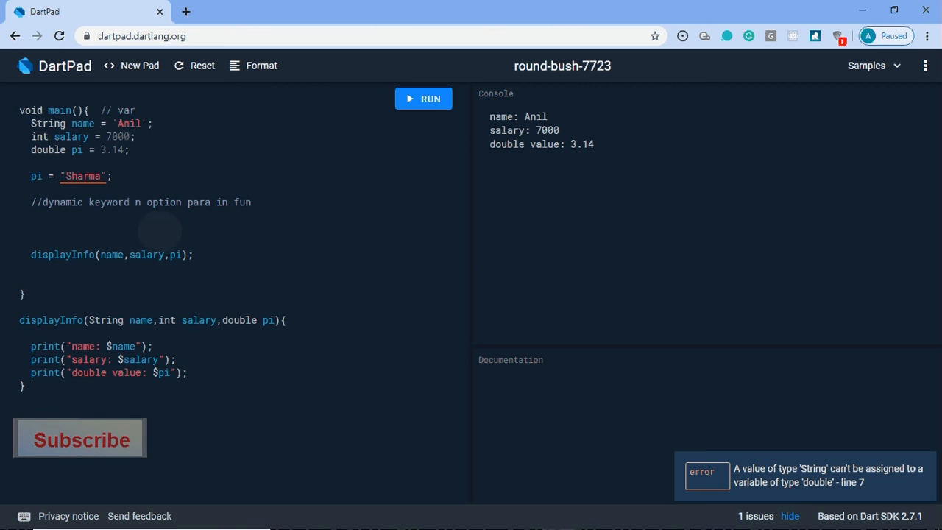
click(423, 99)
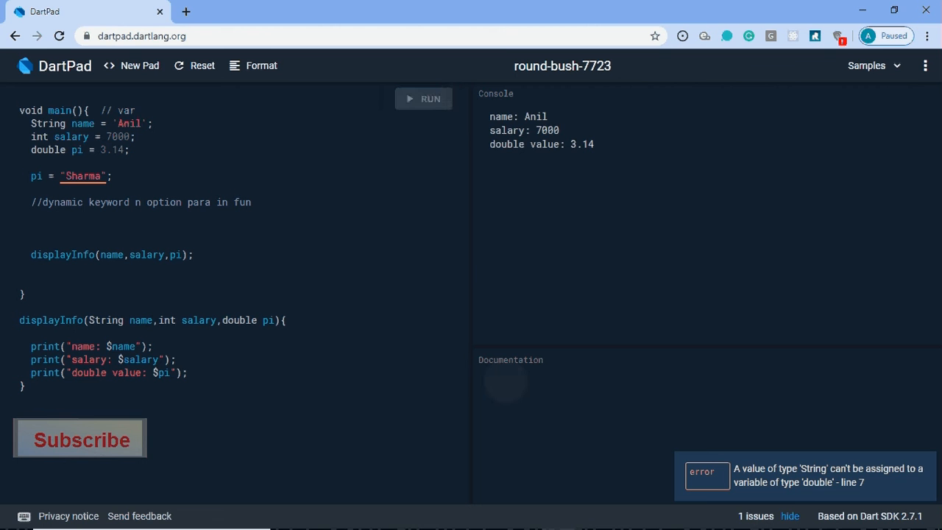
click(423, 98)
text(ynamic)
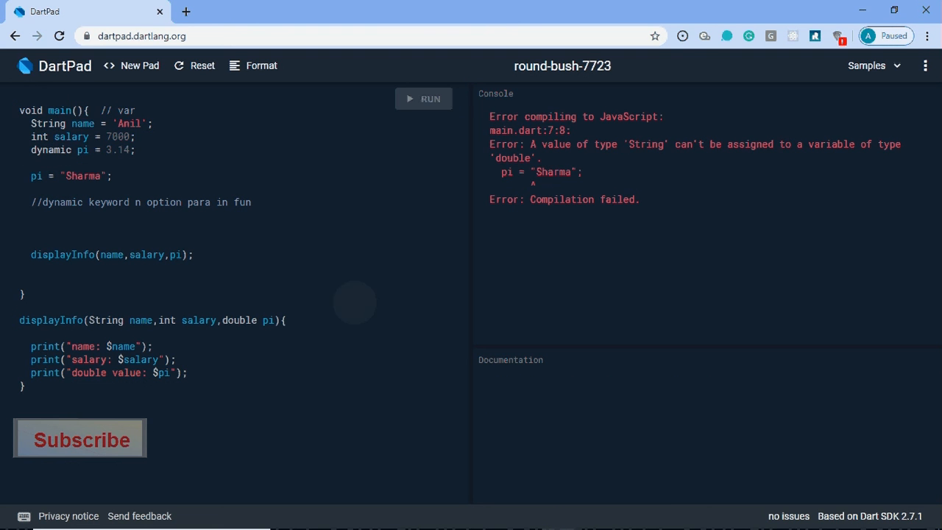
Step: Rerun for the Sharma TypeError, single-quote Sharma, and retype displayInfo's pi parameter type
click(423, 98)
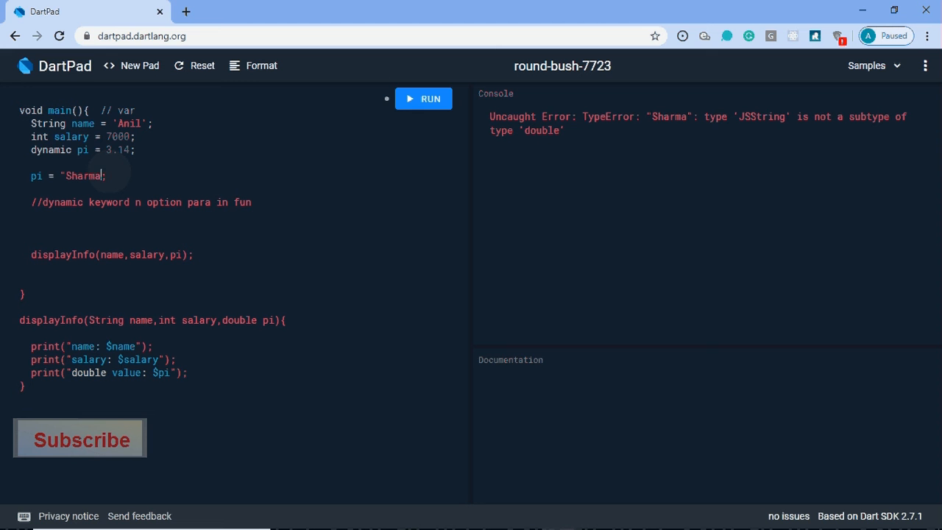
key(Backspace)
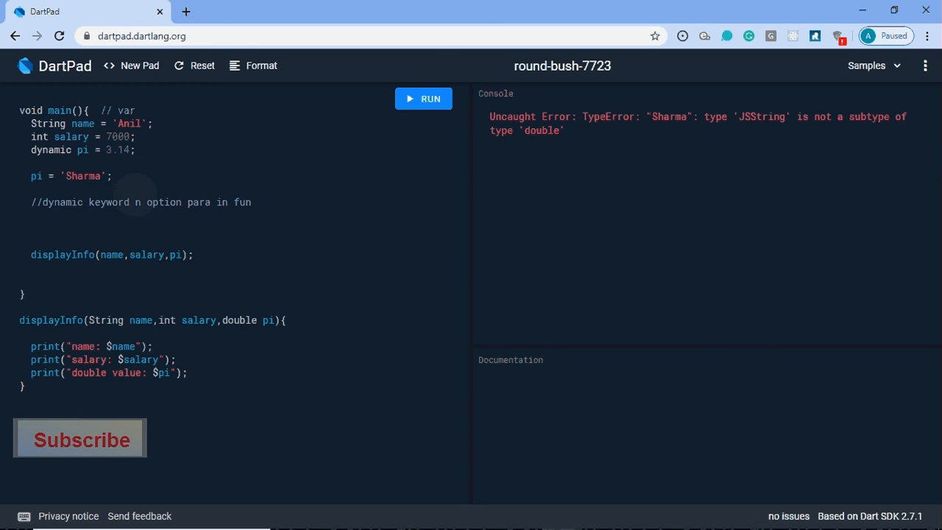
drag(29, 149, 112, 176)
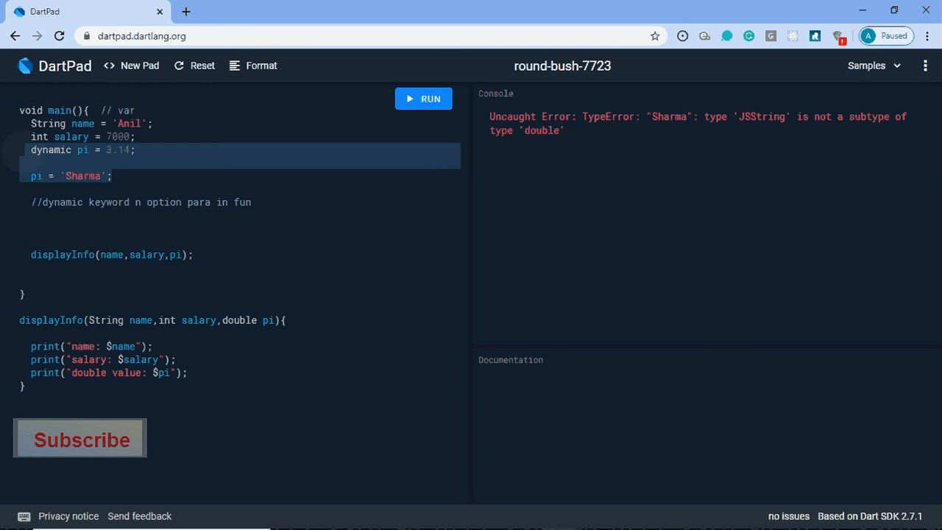
click(112, 176)
text(yn)
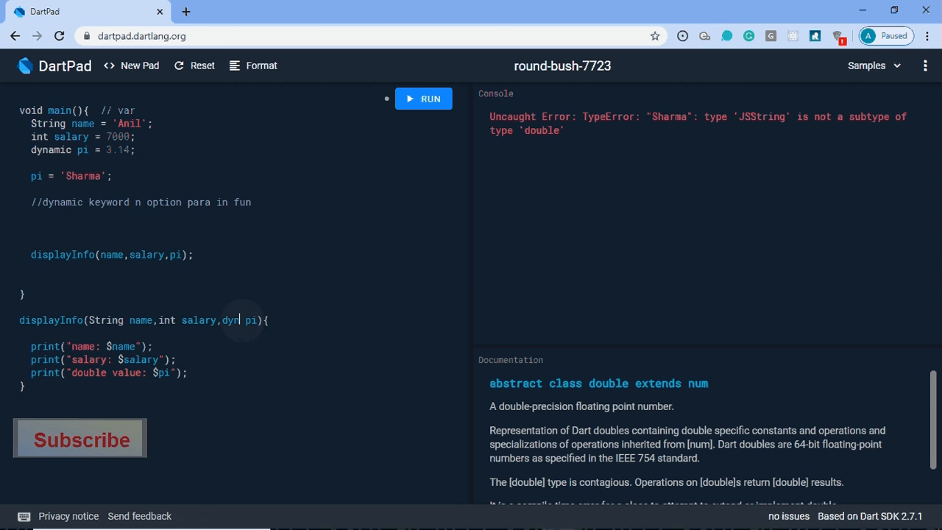
text(amic)
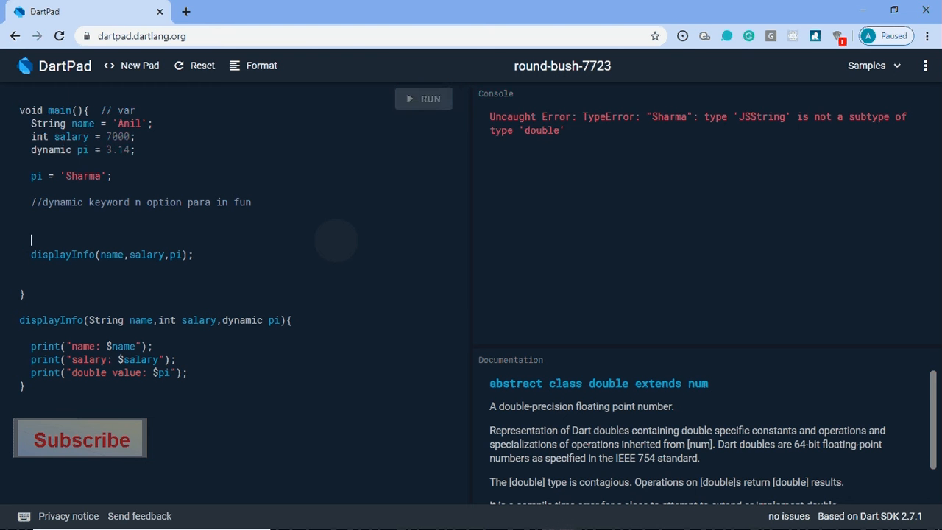
click(423, 99)
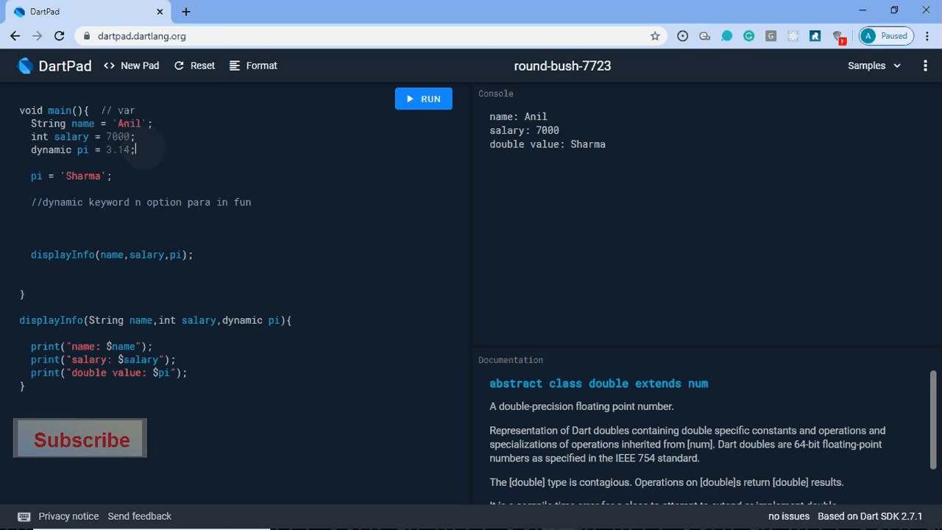
triple_click(82, 149)
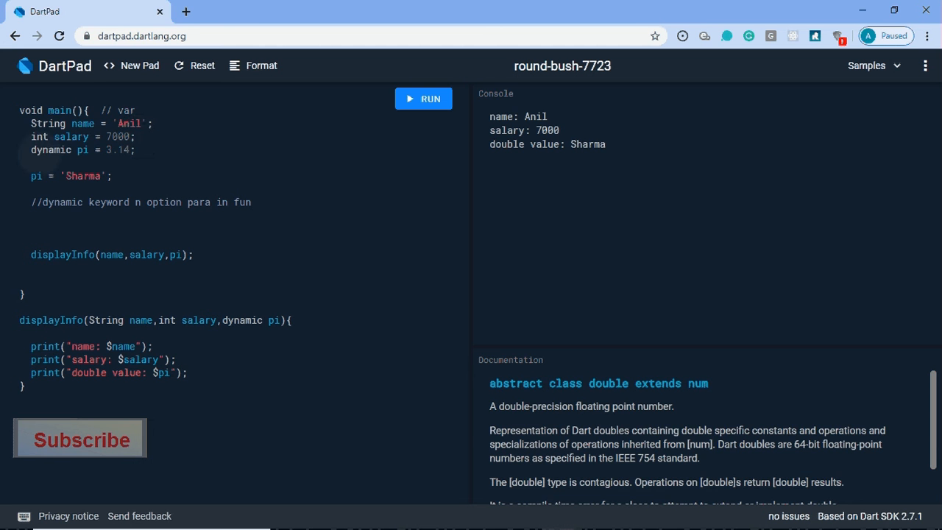
double_click(51, 150)
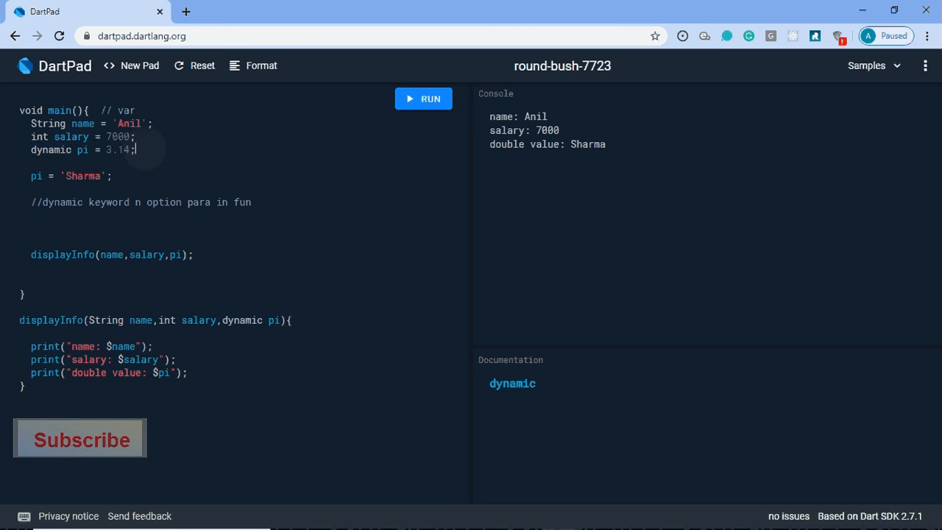
triple_click(81, 149)
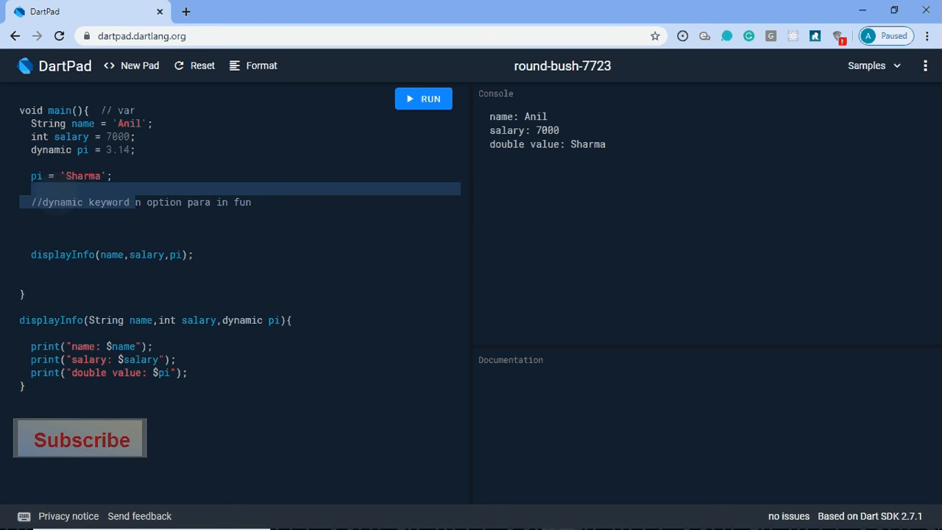
click(206, 258)
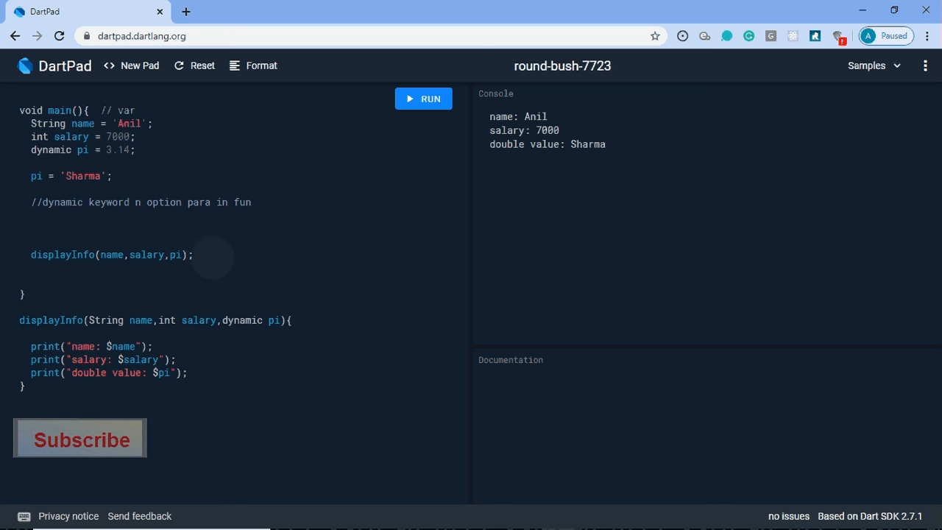
click(192, 255)
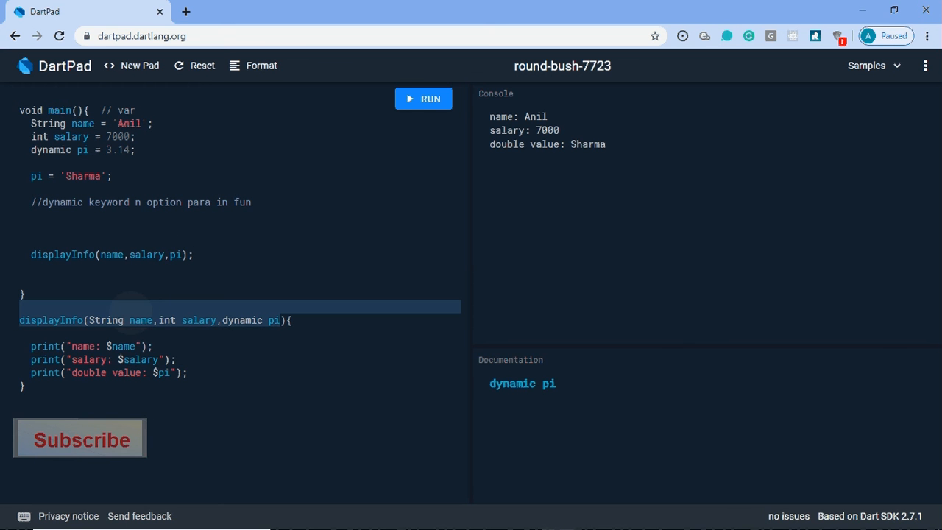
click(193, 254)
text(displayInfo(name,salary);)
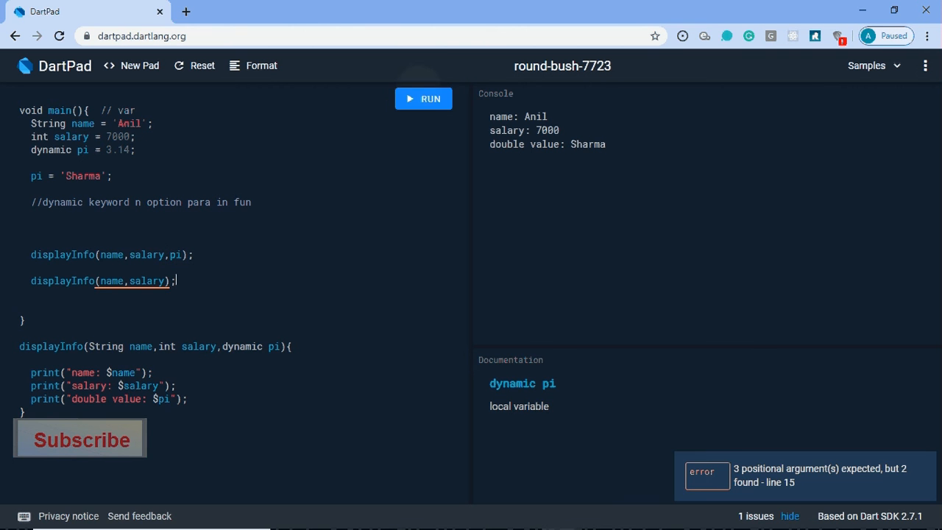
Step: Run with displayInfo(name,salary) to get the 'Too few positional arguments' error
click(423, 99)
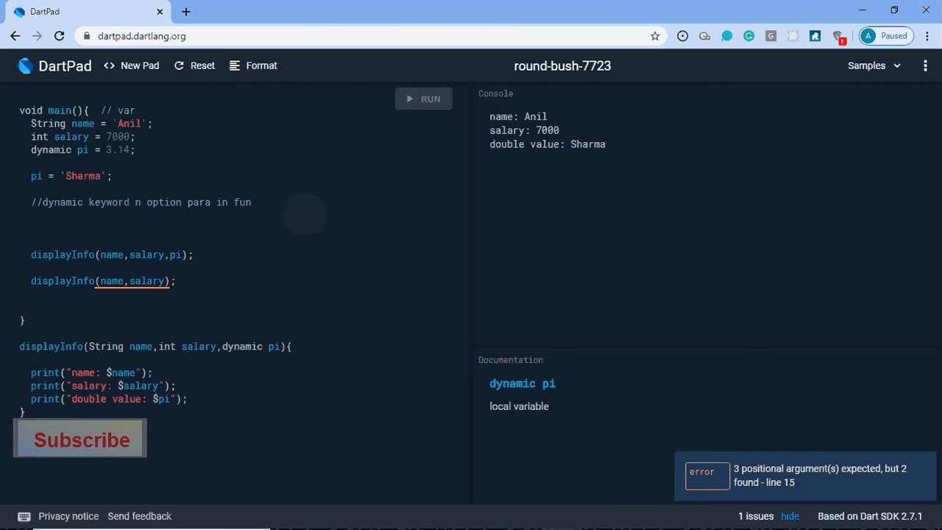
click(423, 98)
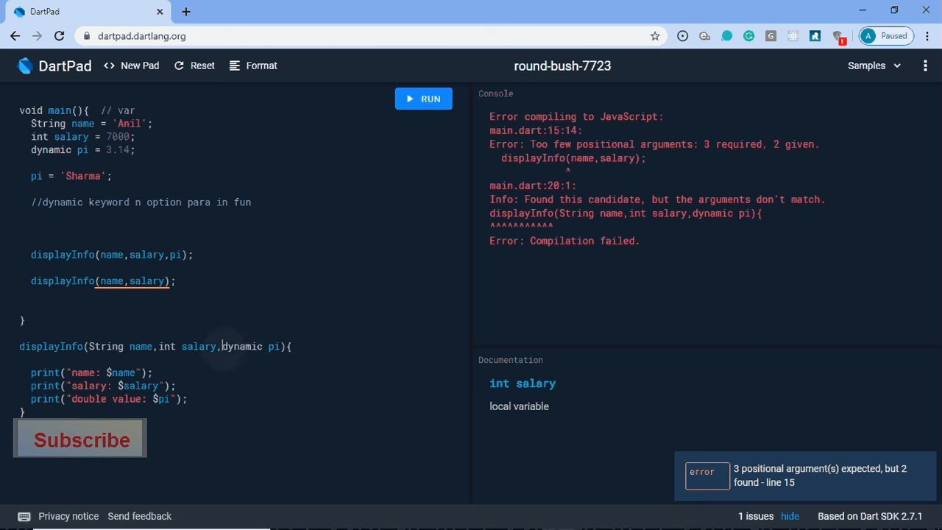
click(225, 345)
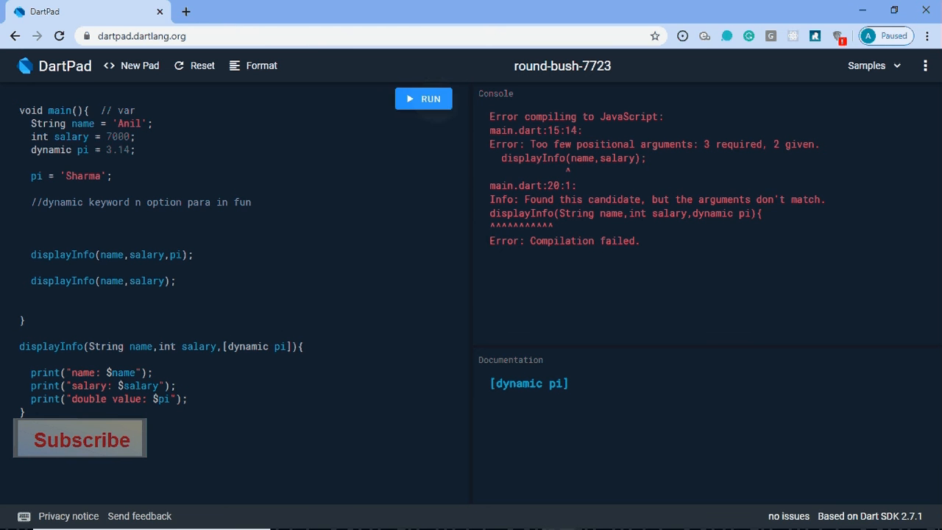
Step: Run with [dynamic pi] optional and check the printed 'double value: null'
click(424, 98)
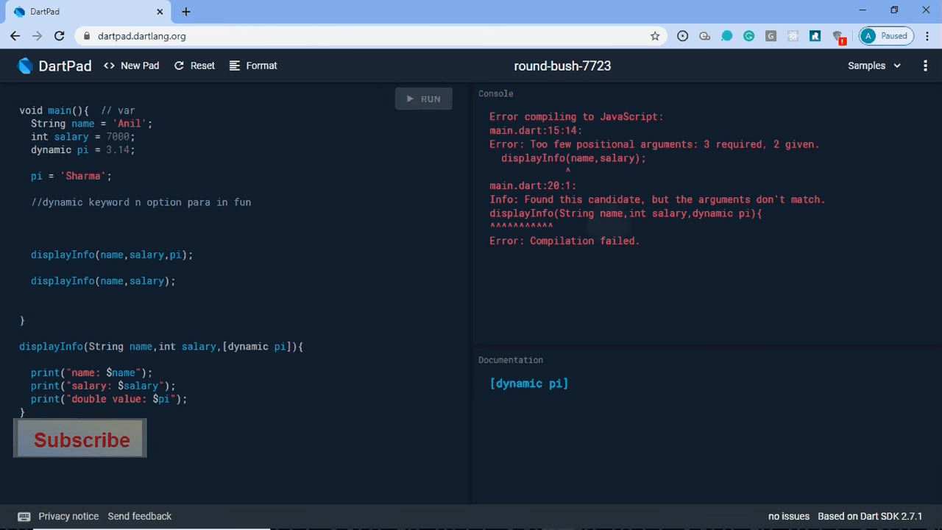
click(423, 98)
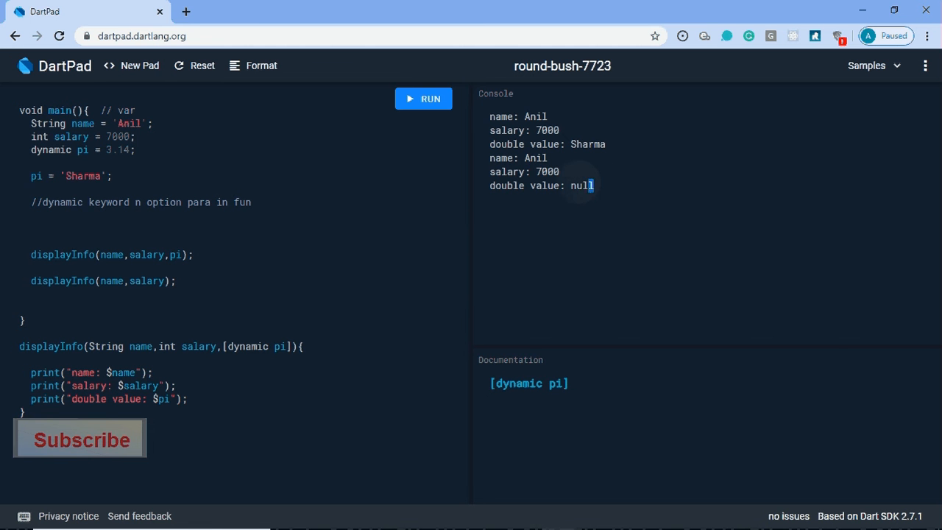
triple_click(541, 185)
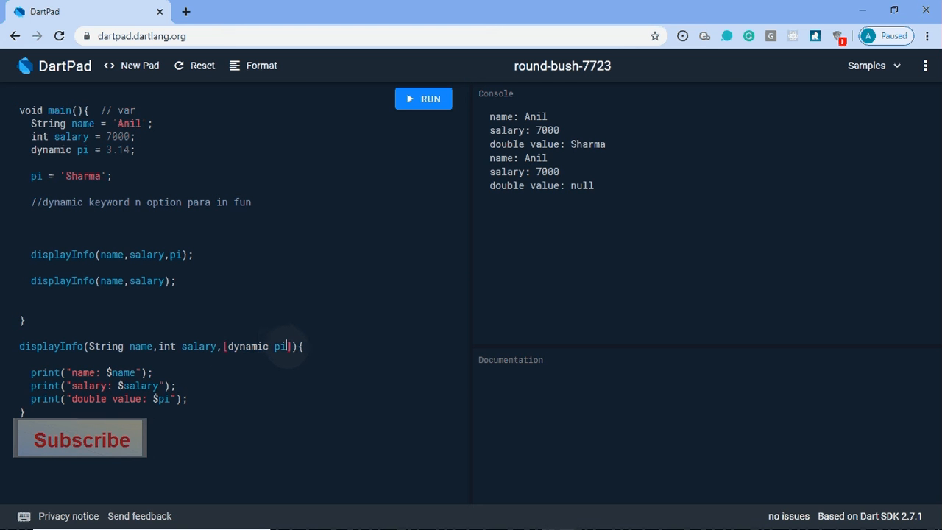
Step: Change the parameter to [dynamic pi = 4.4] and run, confirming 4.4 prints
text(=)
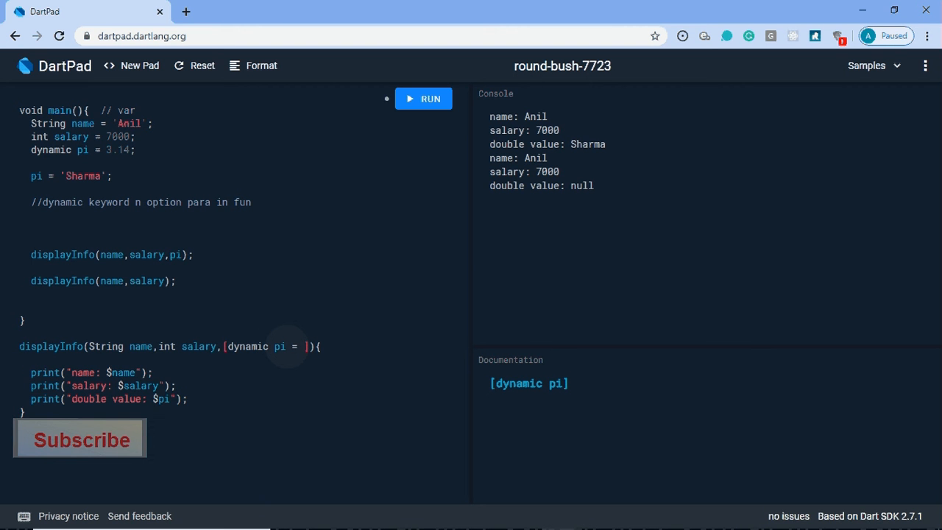
text(4.)
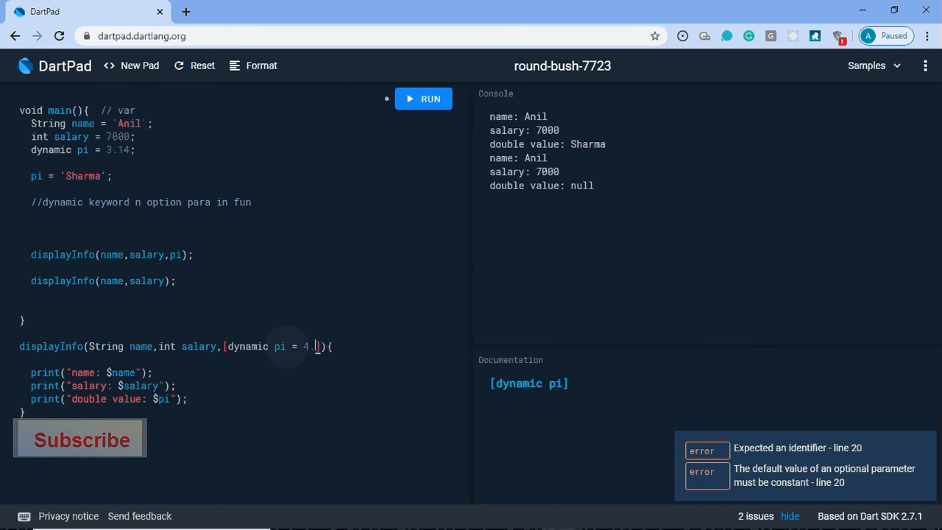
text(4)
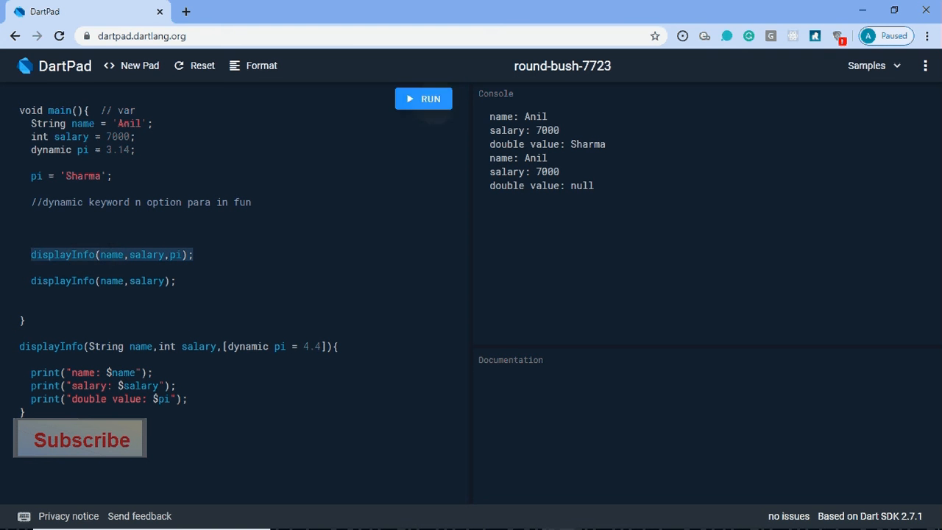
click(423, 99)
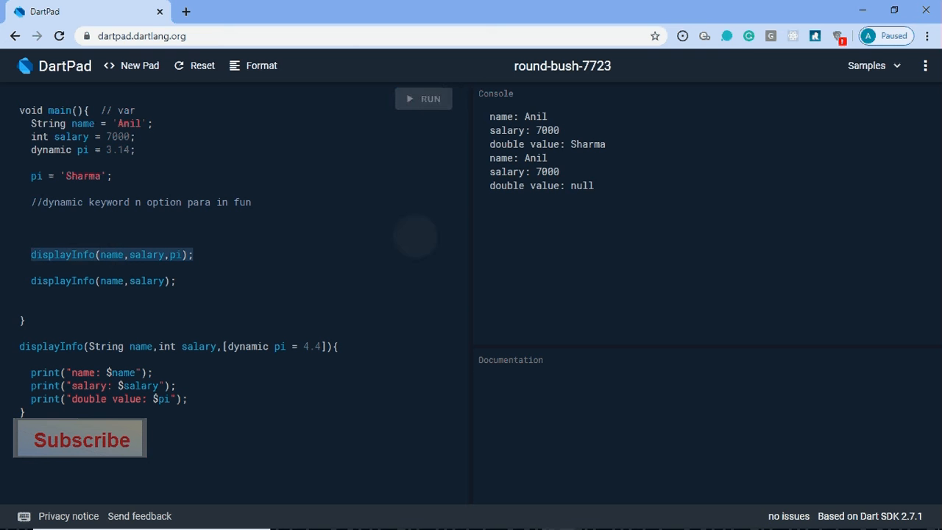
click(423, 99)
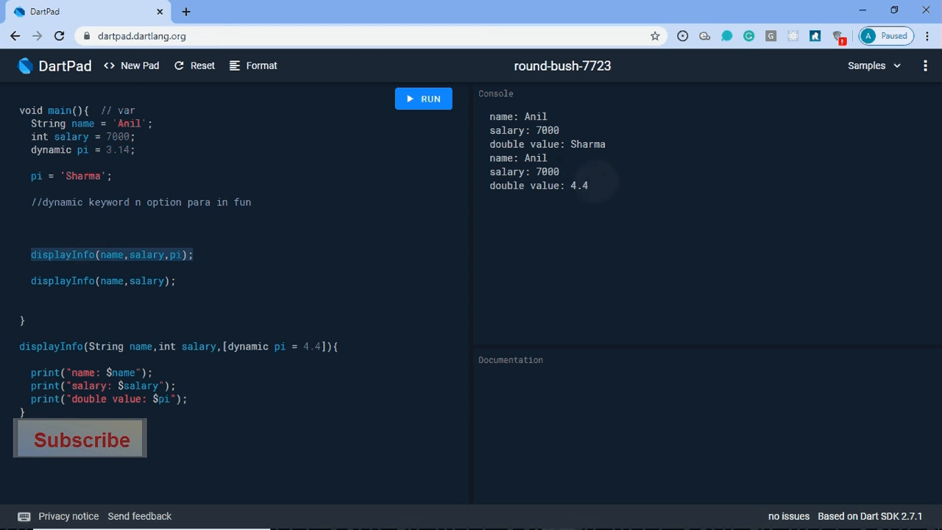
drag(506, 185, 588, 186)
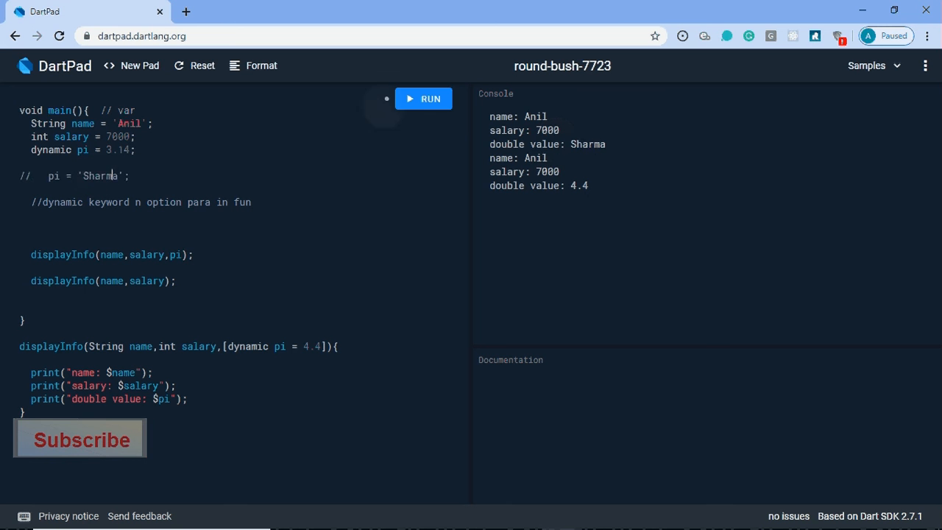
Step: Run with the Sharma line commented out, printing 3.14 and 4.4
click(430, 99)
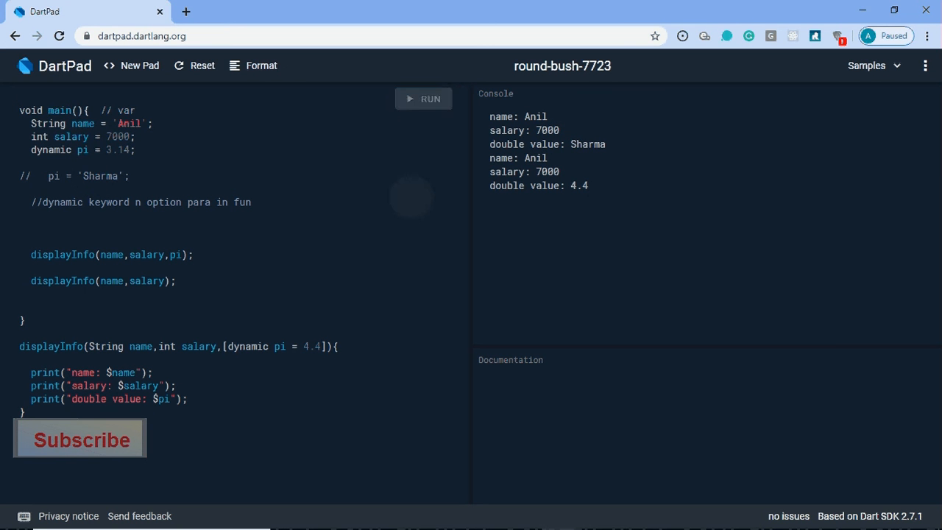
click(423, 98)
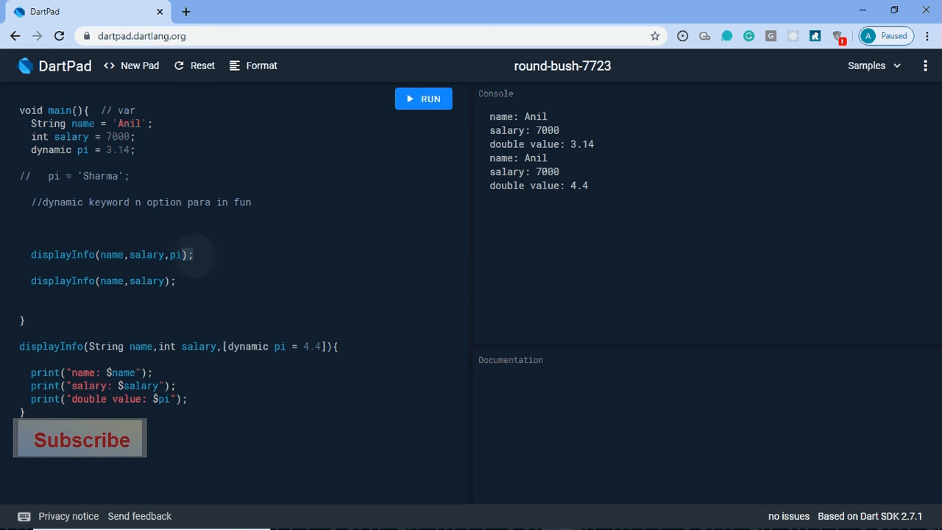
triple_click(110, 255)
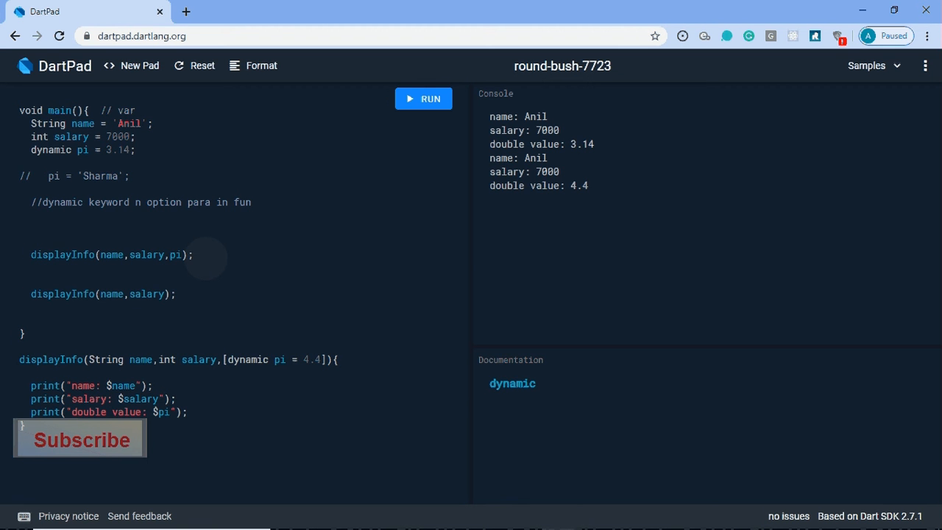
Step: Add a third call displayInfo('Anil Sharma', 67000) below the two-argument call
click(33, 294)
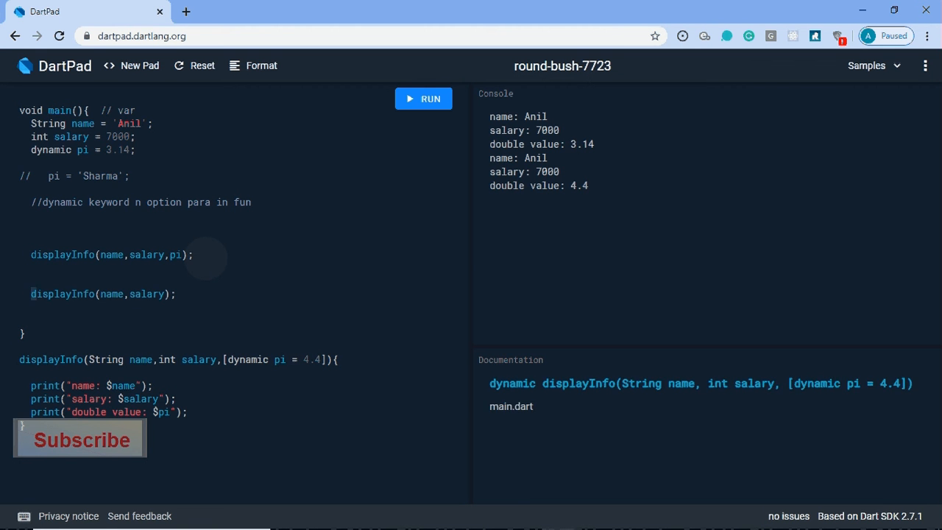
double_click(103, 293)
text(displayInfo(name,);)
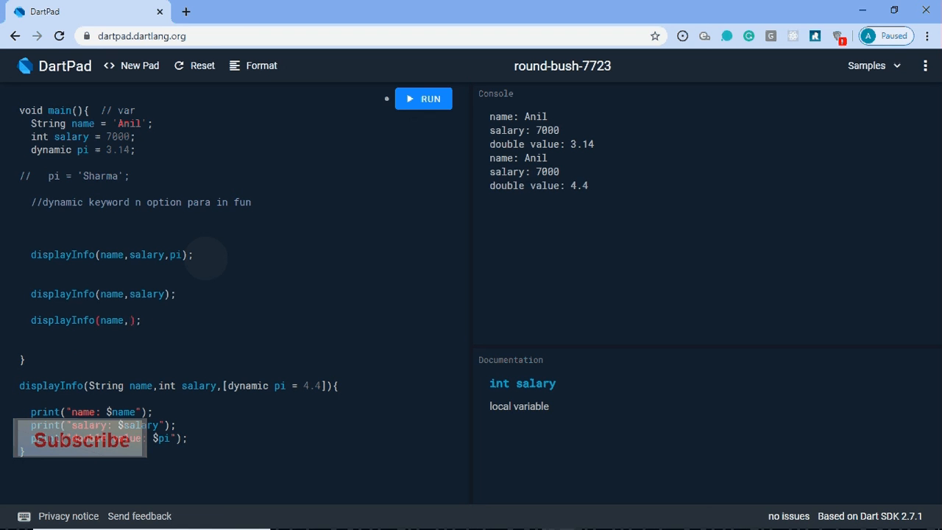
text(6700)
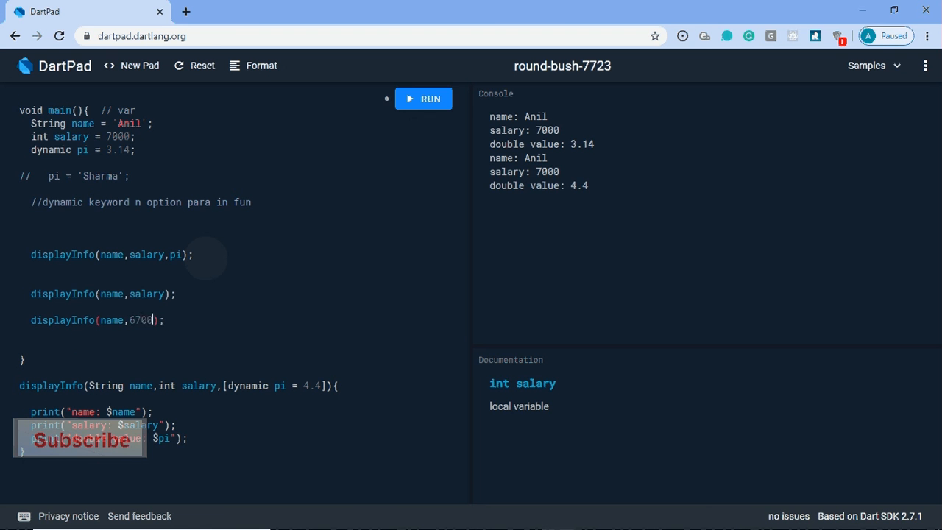
text(0)
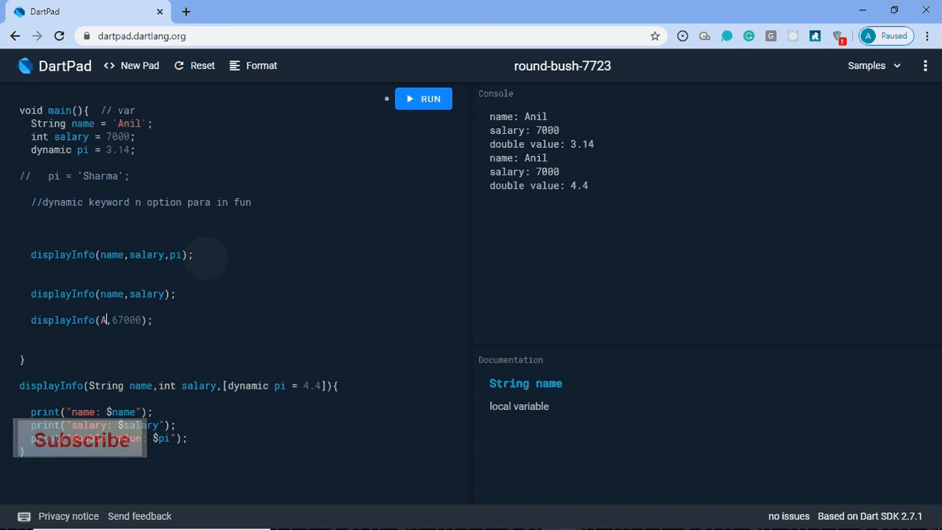
text(nil Sharma)
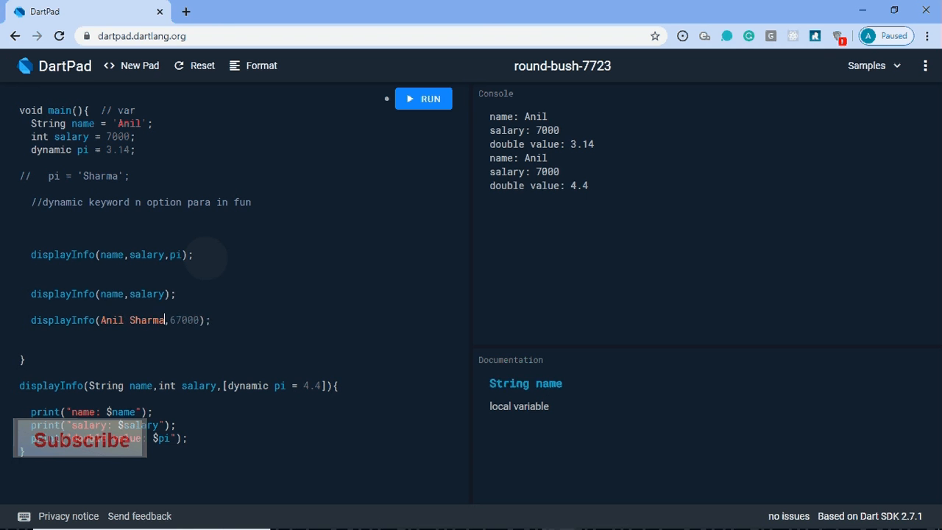
Step: Run and fix the missing quotes until Anil Sharma, 67000 and 4.4 print
click(423, 98)
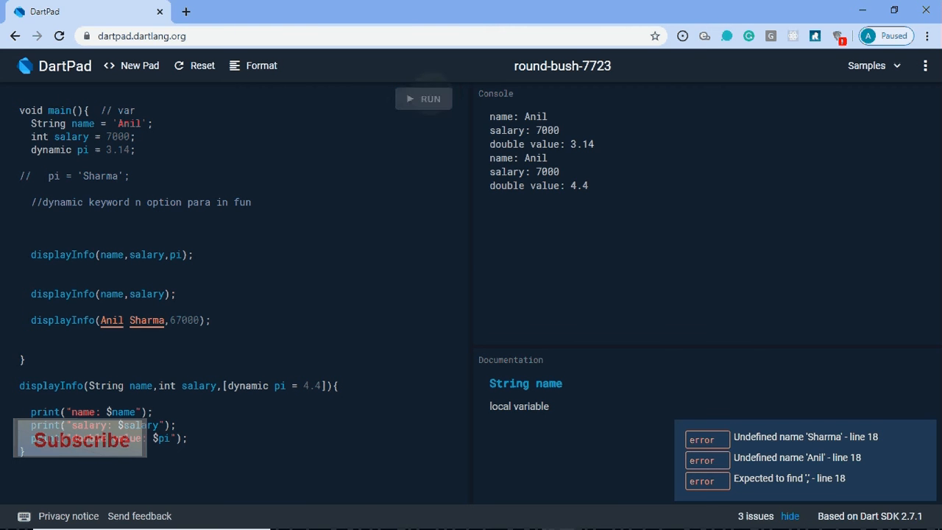
click(423, 98)
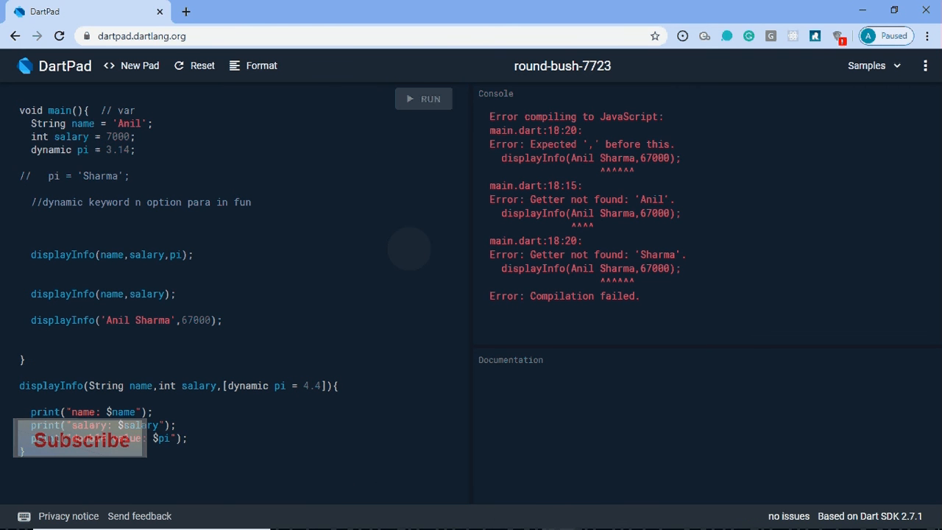
click(423, 99)
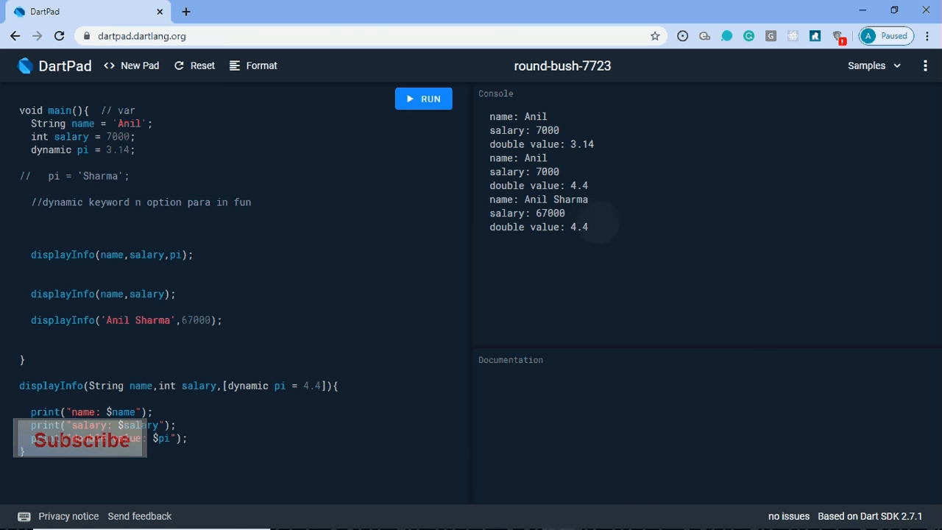